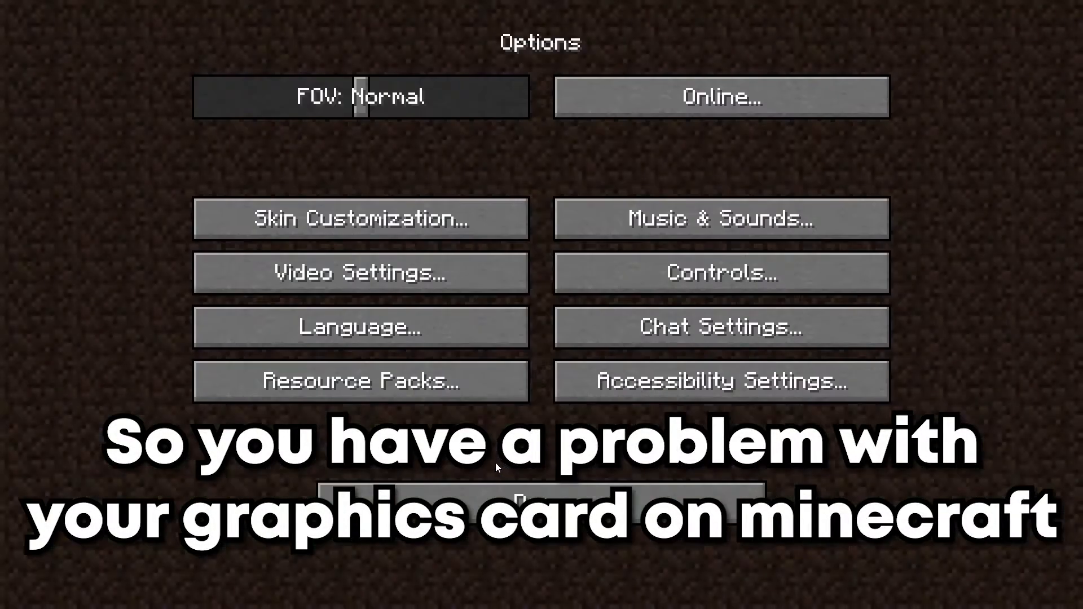
- Check the Shaders screen's GPU line showing Intel UHD Graphics 630, then return to the title screen
click(358, 272)
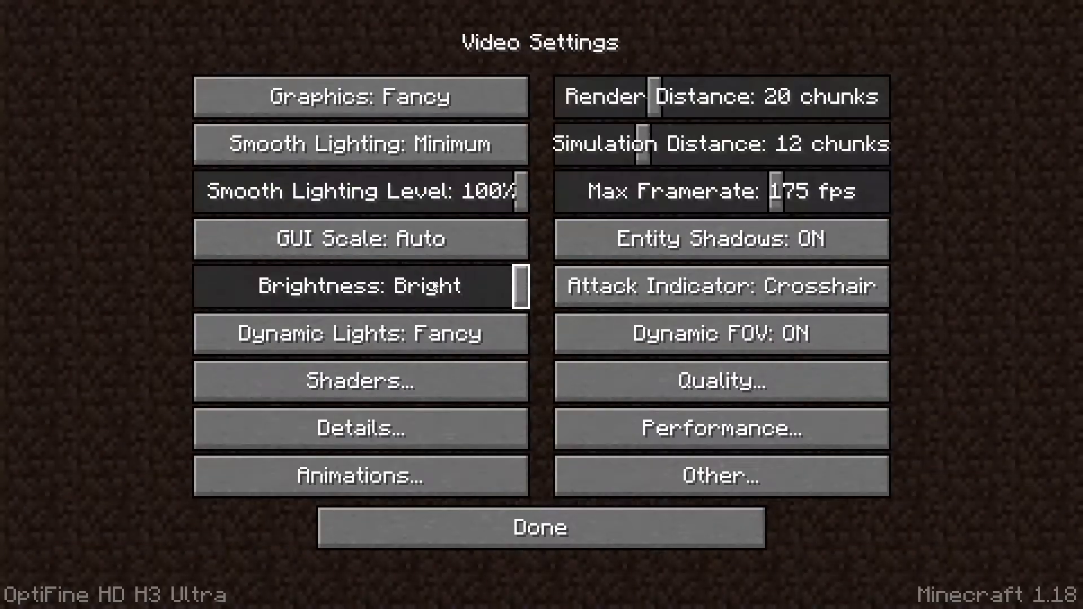
click(356, 381)
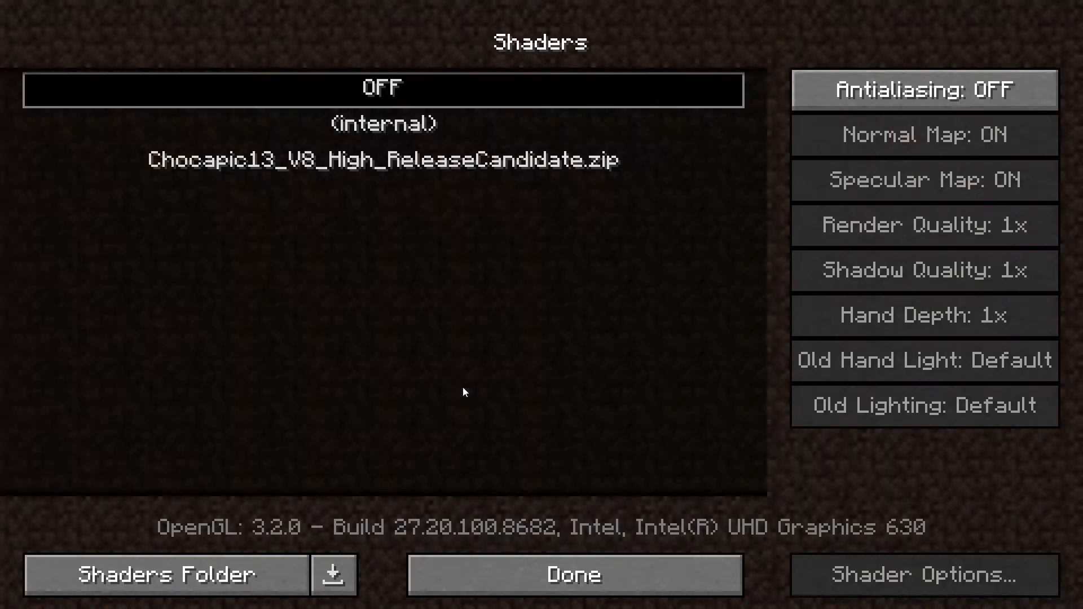
mouse_move(627, 545)
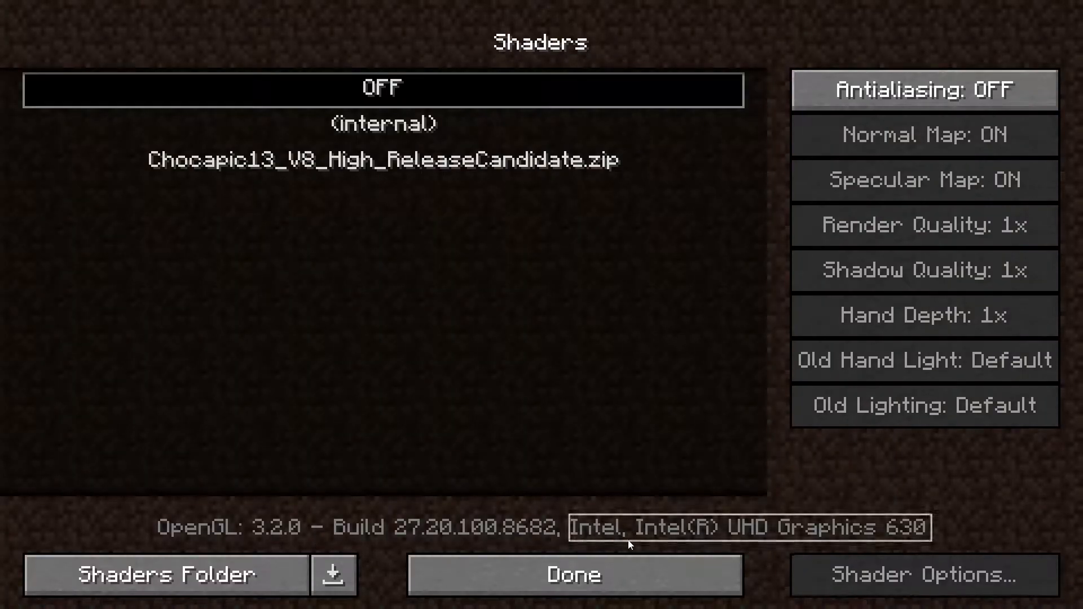
mouse_move(540, 406)
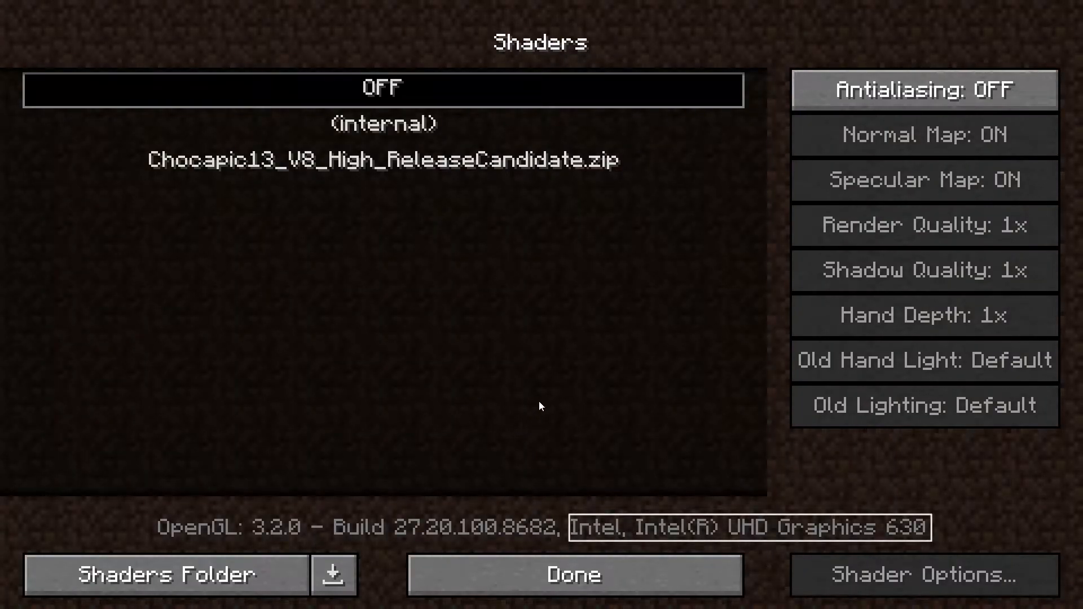
click(572, 575)
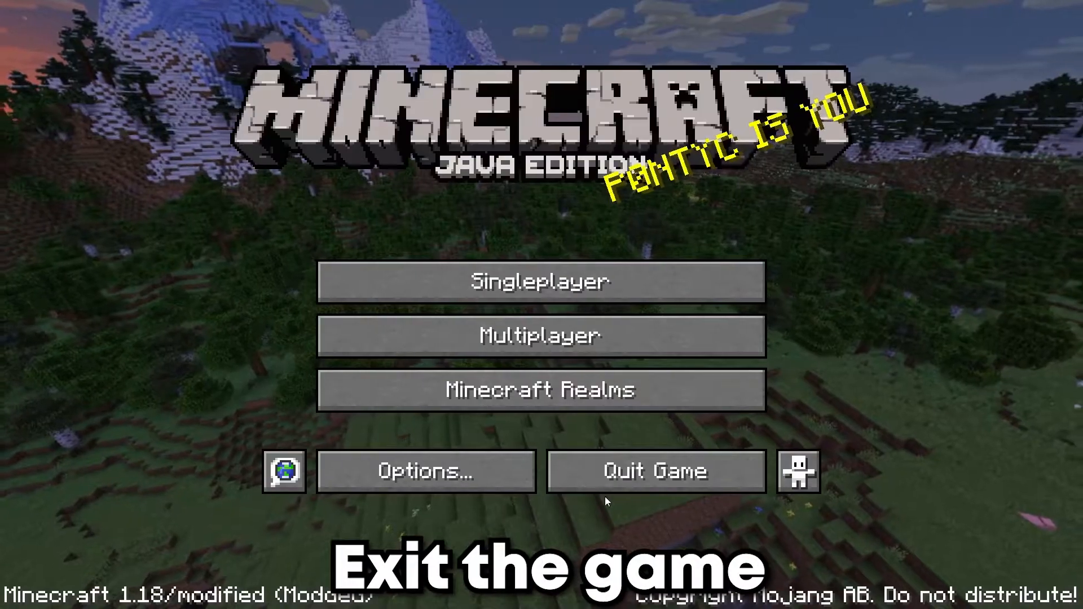
- Quit Minecraft and open NVIDIA Control Panel's Manage 3D settings from the tray icon
click(654, 471)
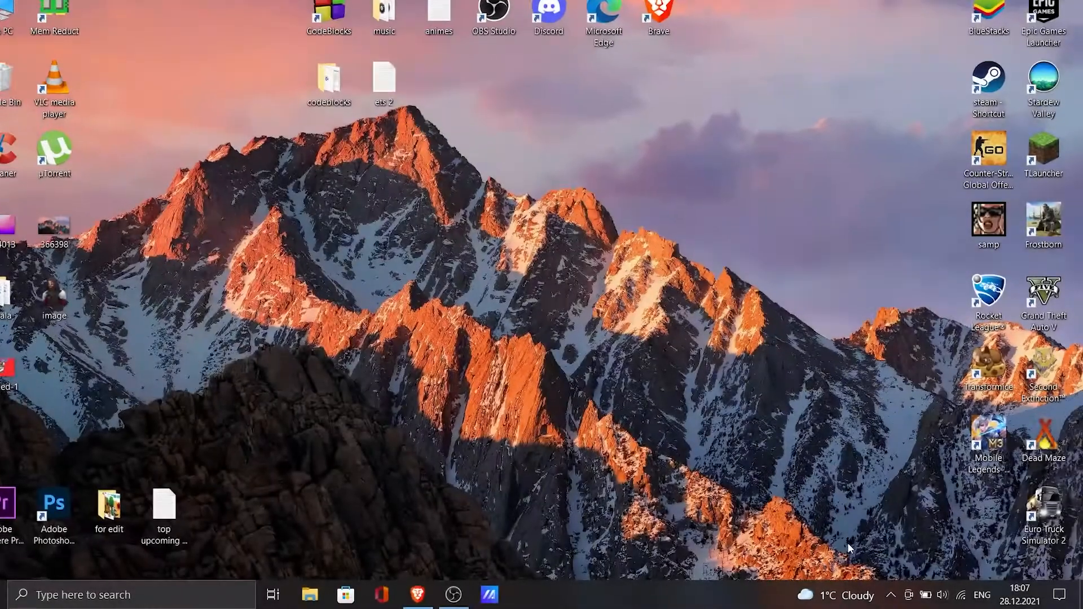
click(889, 594)
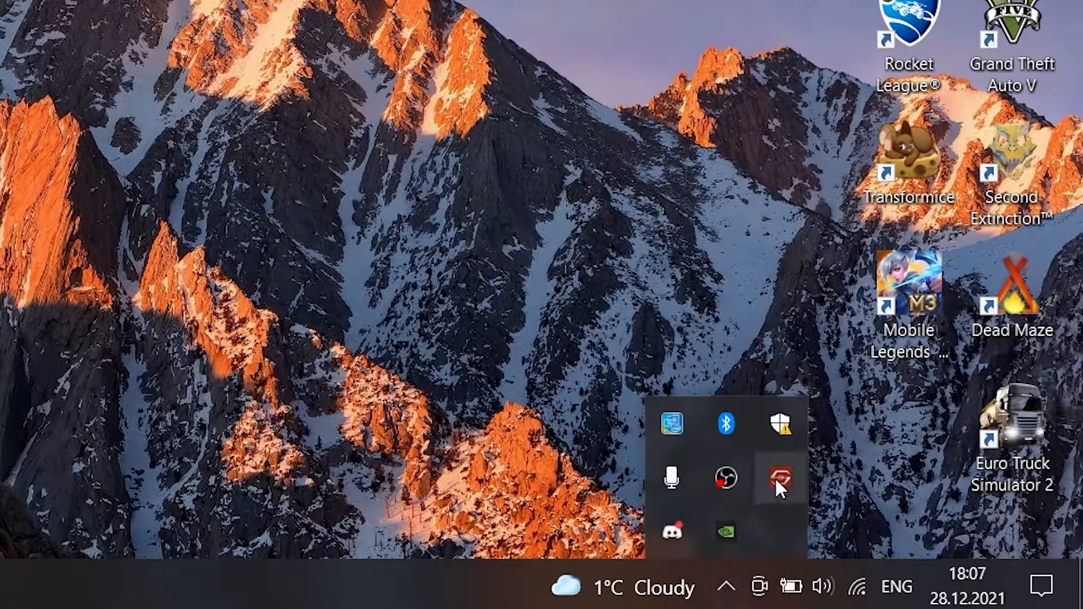
right_click(724, 532)
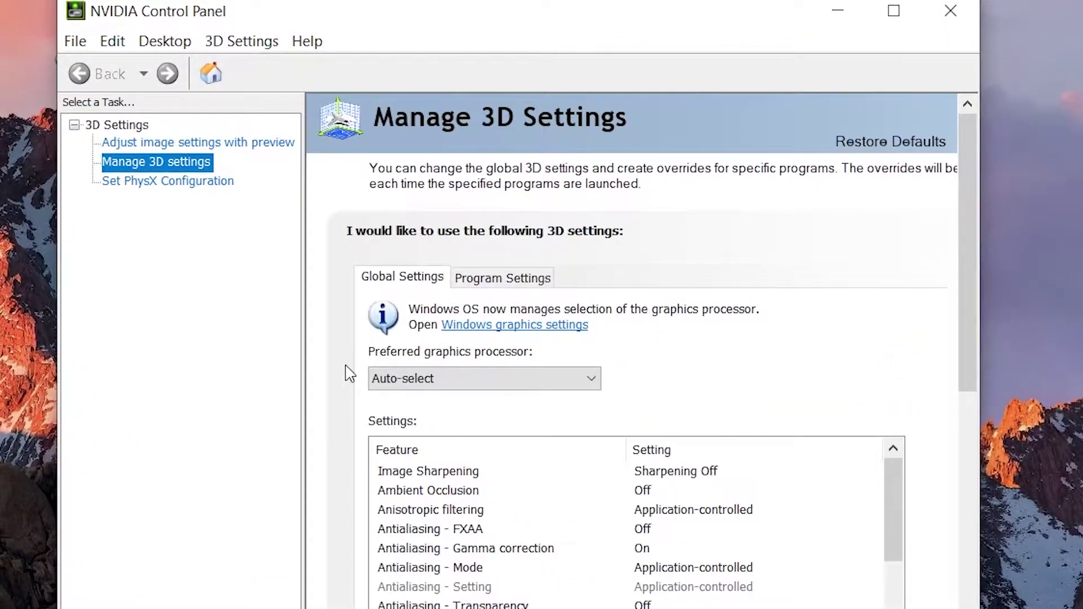
- Add OpenJDK Platform binary (javaw.exe) under Program Settings
click(503, 277)
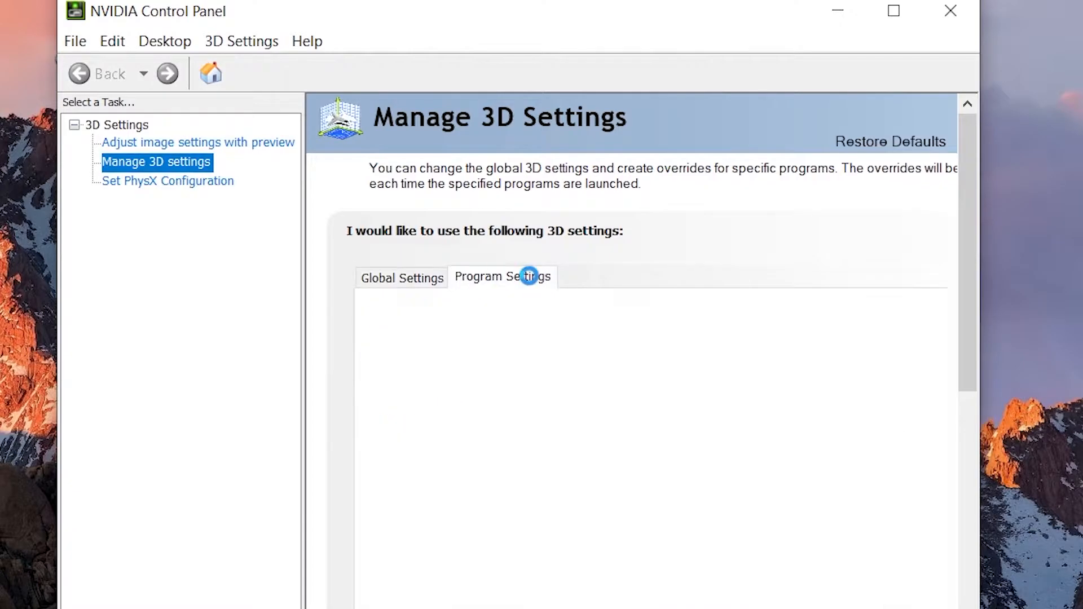
click(502, 277)
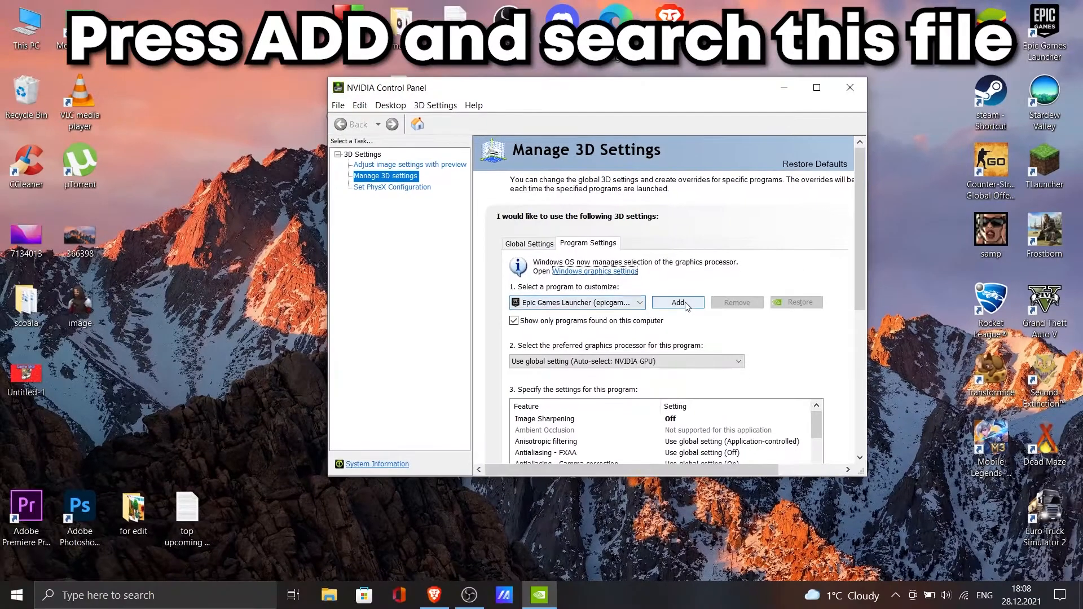
click(677, 302)
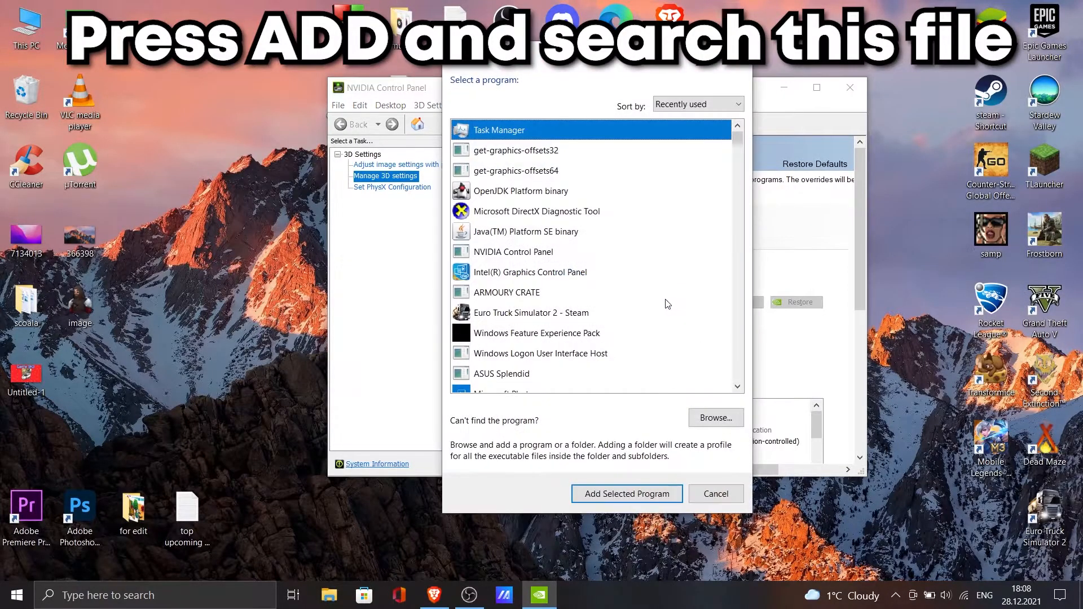
click(521, 190)
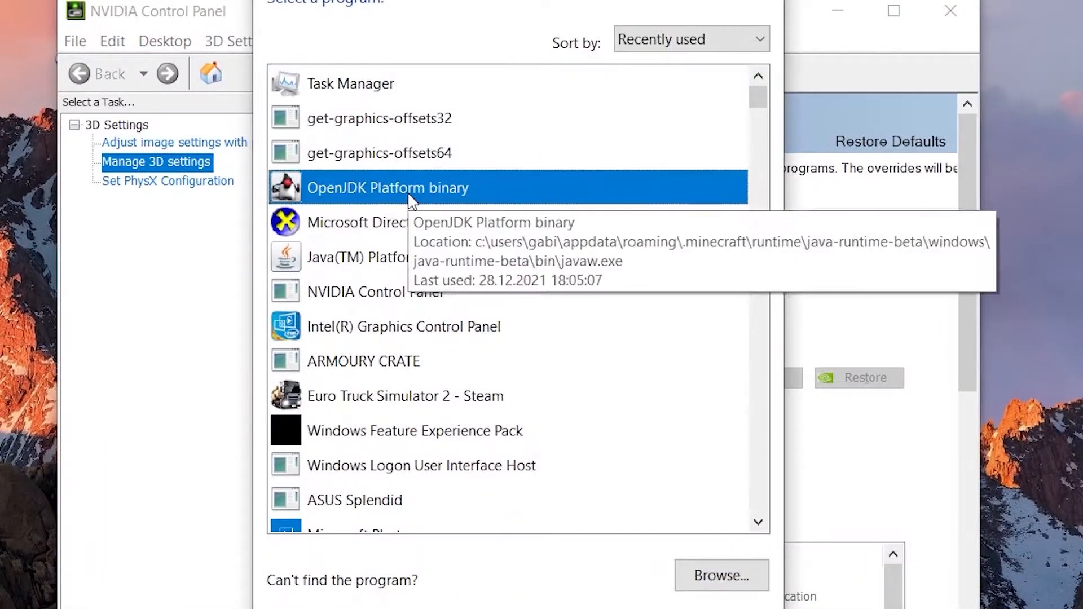
mouse_move(528, 199)
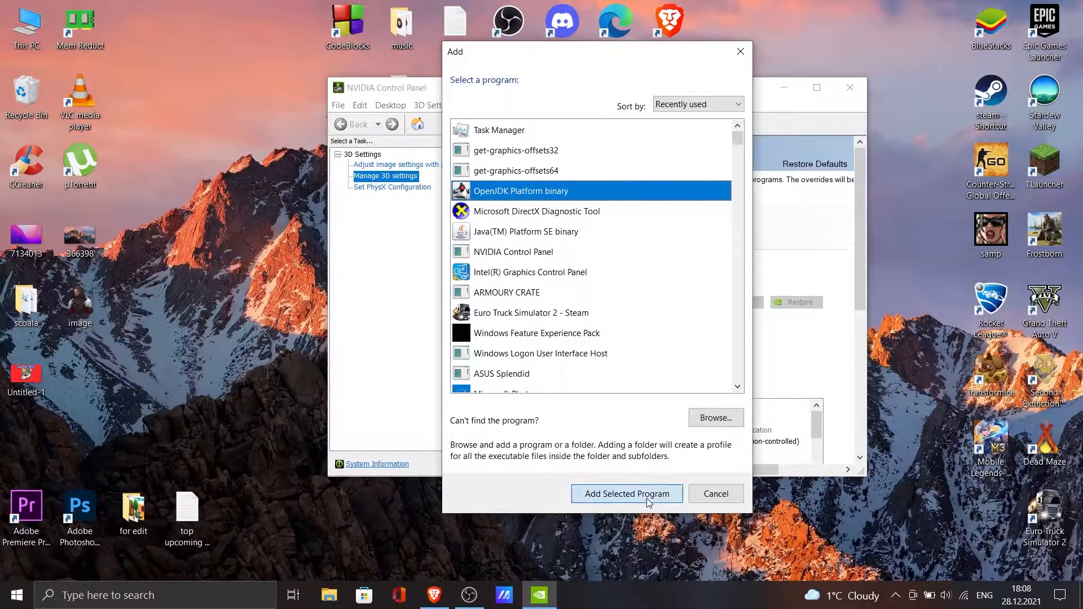
click(625, 493)
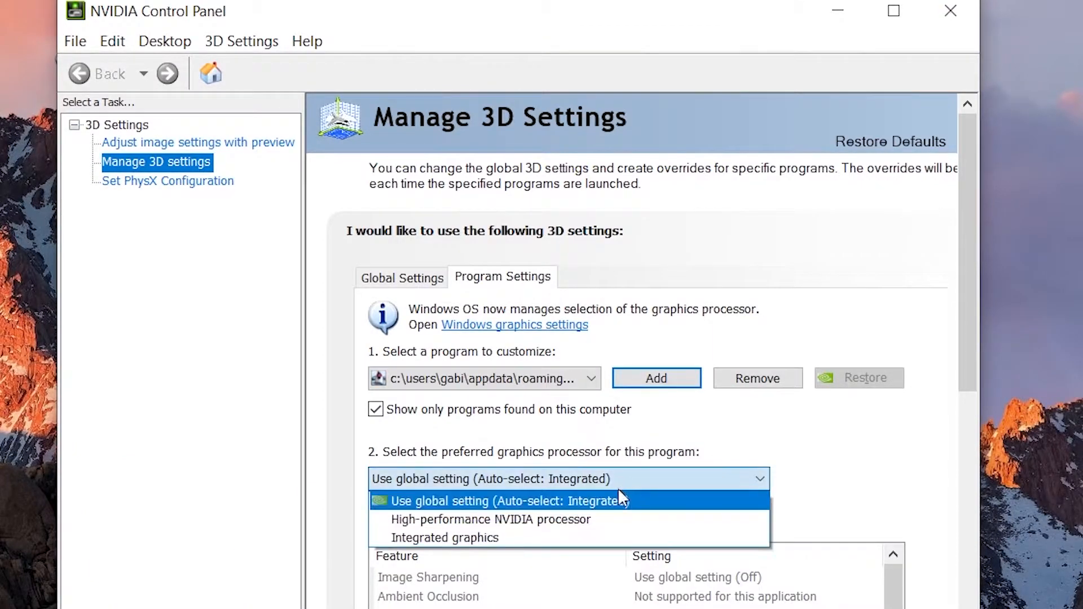
- Set the Java program to High-performance NVIDIA processor, apply, and close the panel
click(489, 520)
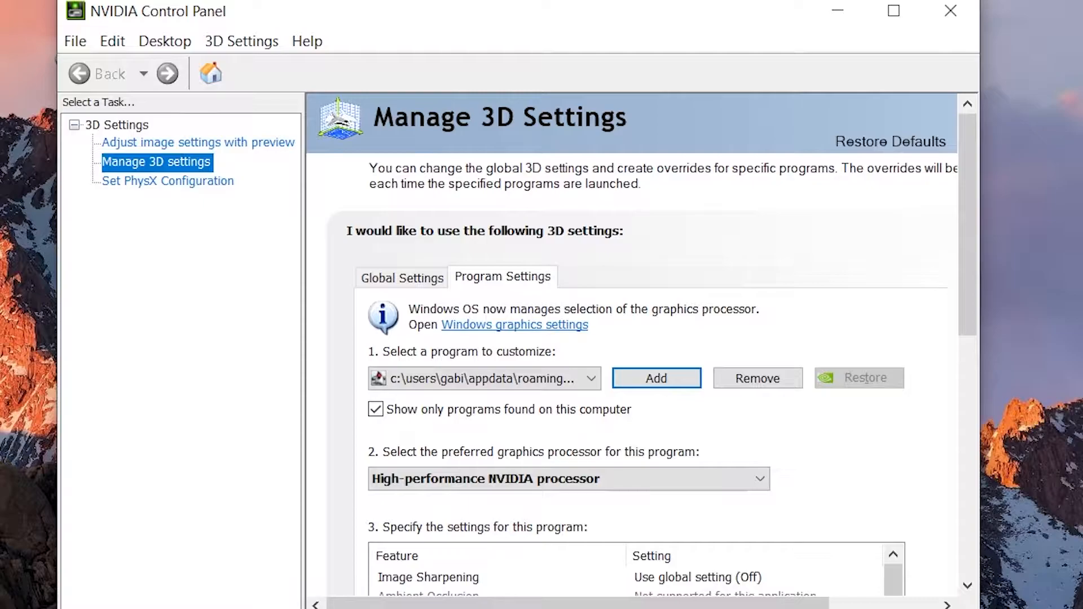
click(893, 11)
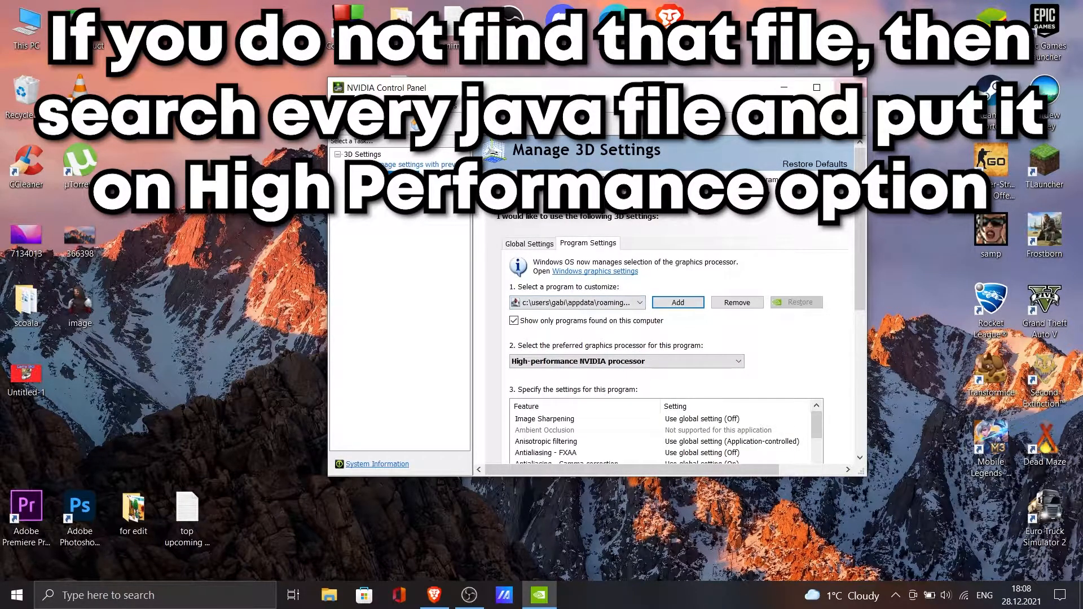
click(816, 87)
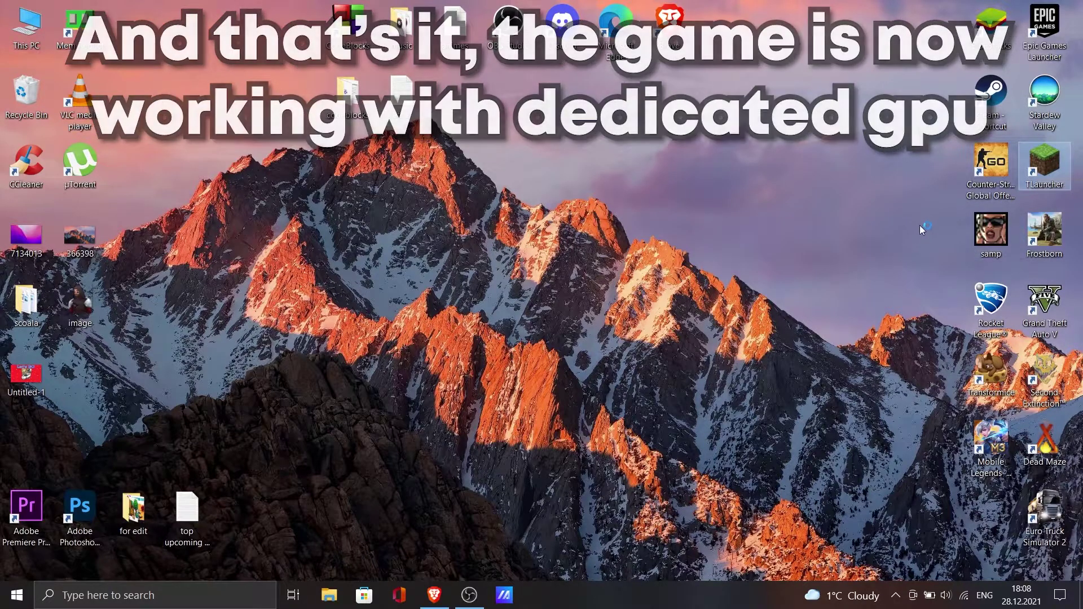
- Launch TLauncher and start Minecraft 1.18 with OptiFine
double_click(1043, 166)
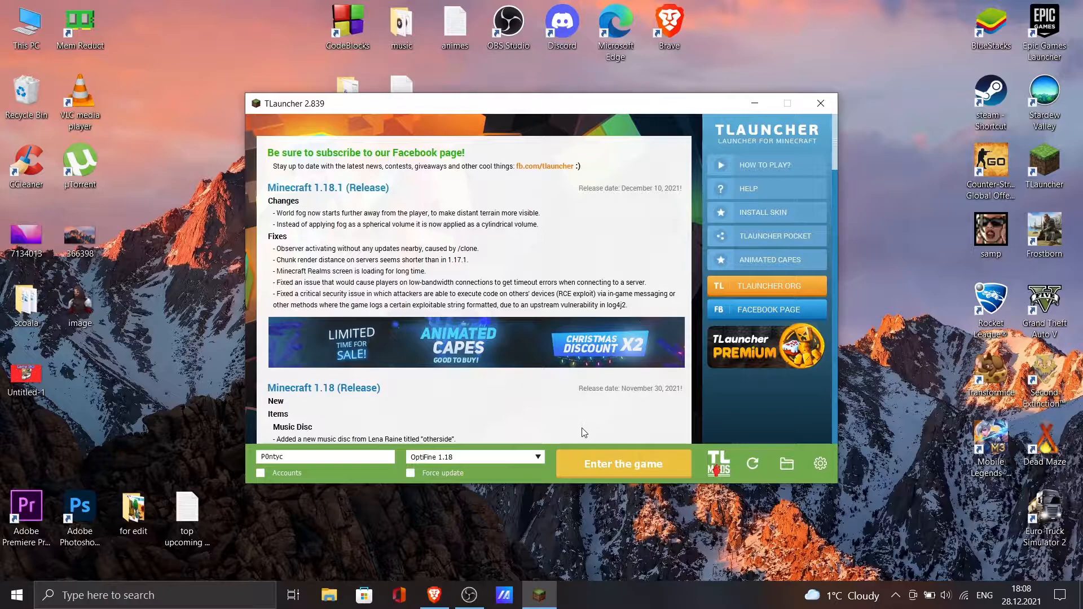
click(620, 464)
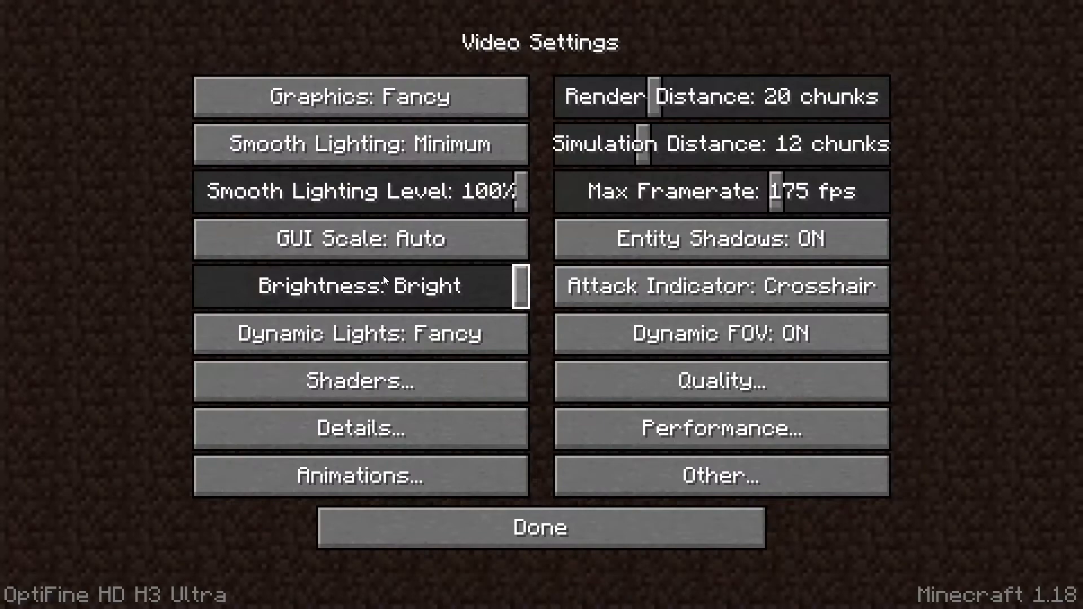
- Confirm the Shaders screen shows NVIDIA GeForce GTX 1650, then return and quit Minecraft
click(359, 381)
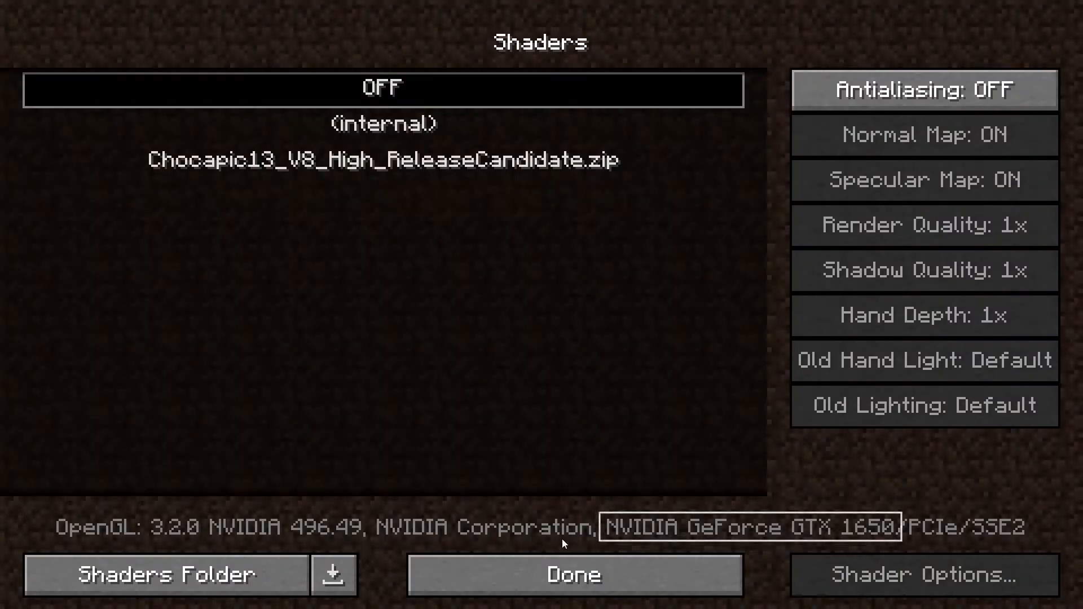
mouse_move(614, 548)
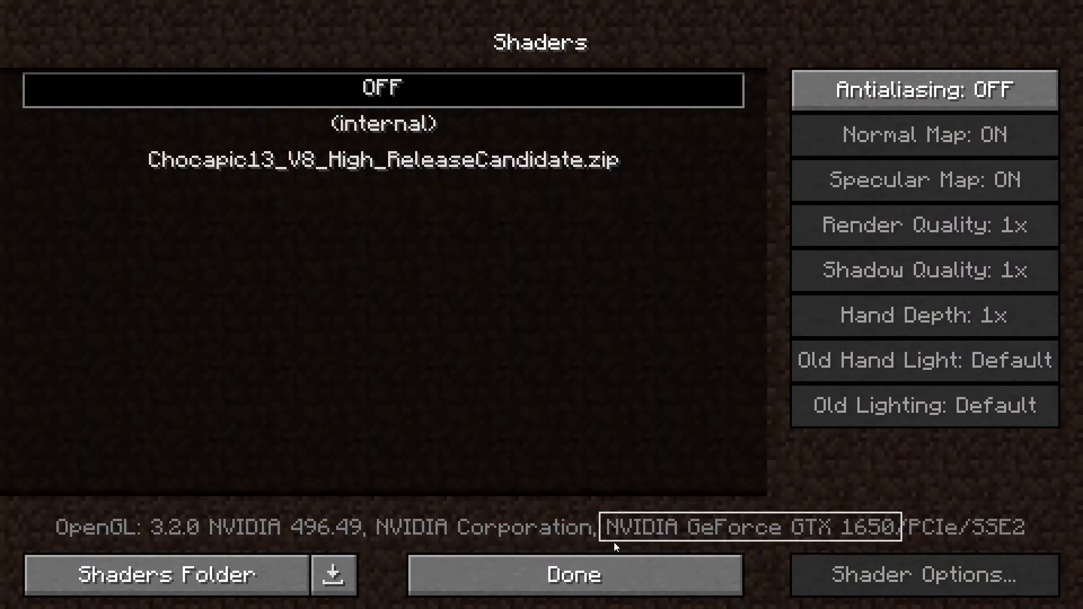
click(574, 574)
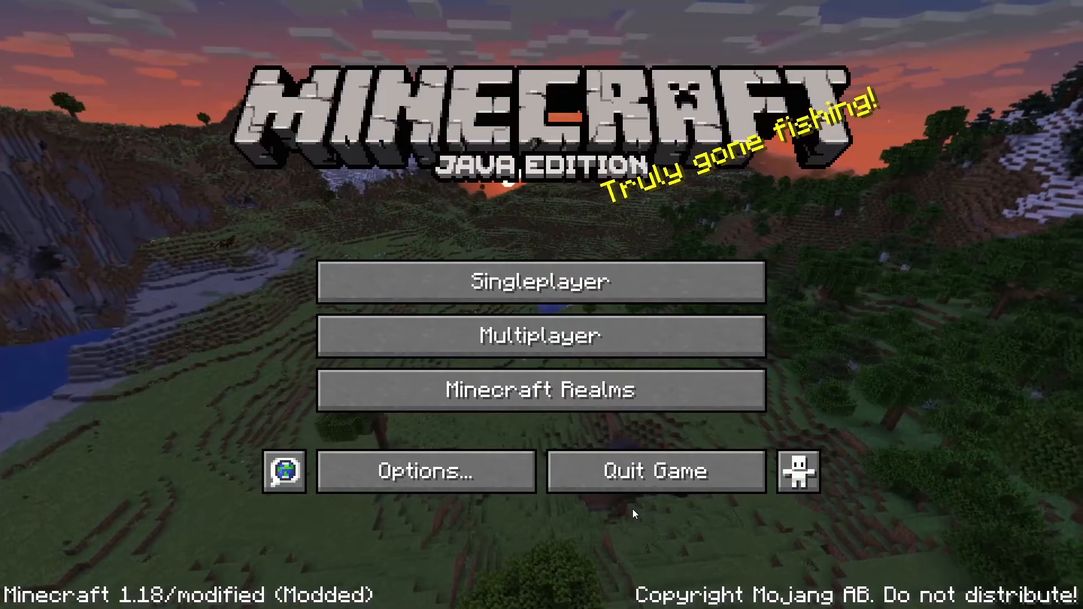
click(654, 471)
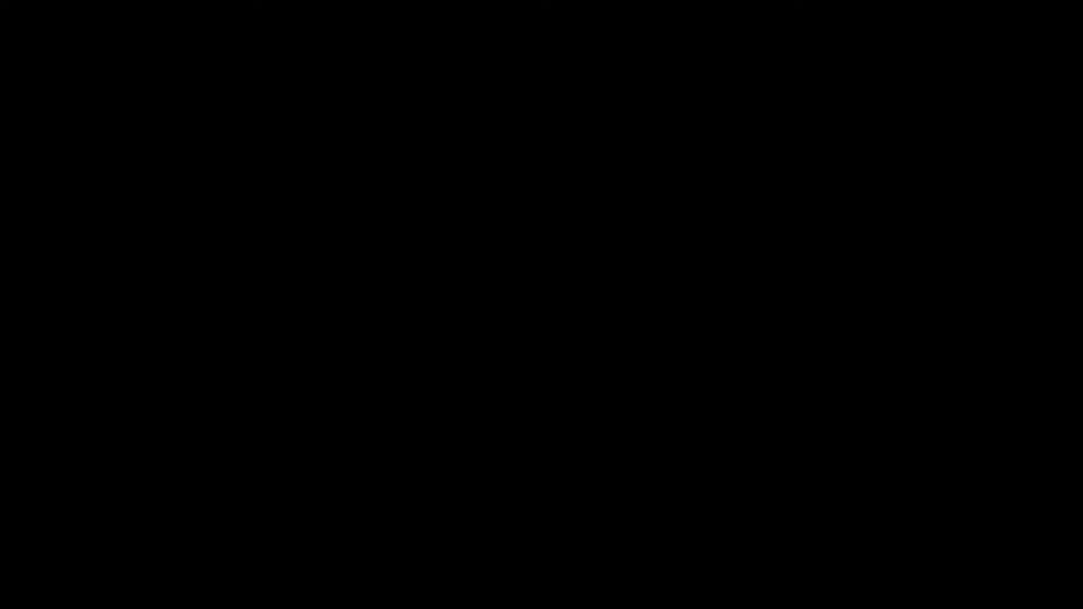